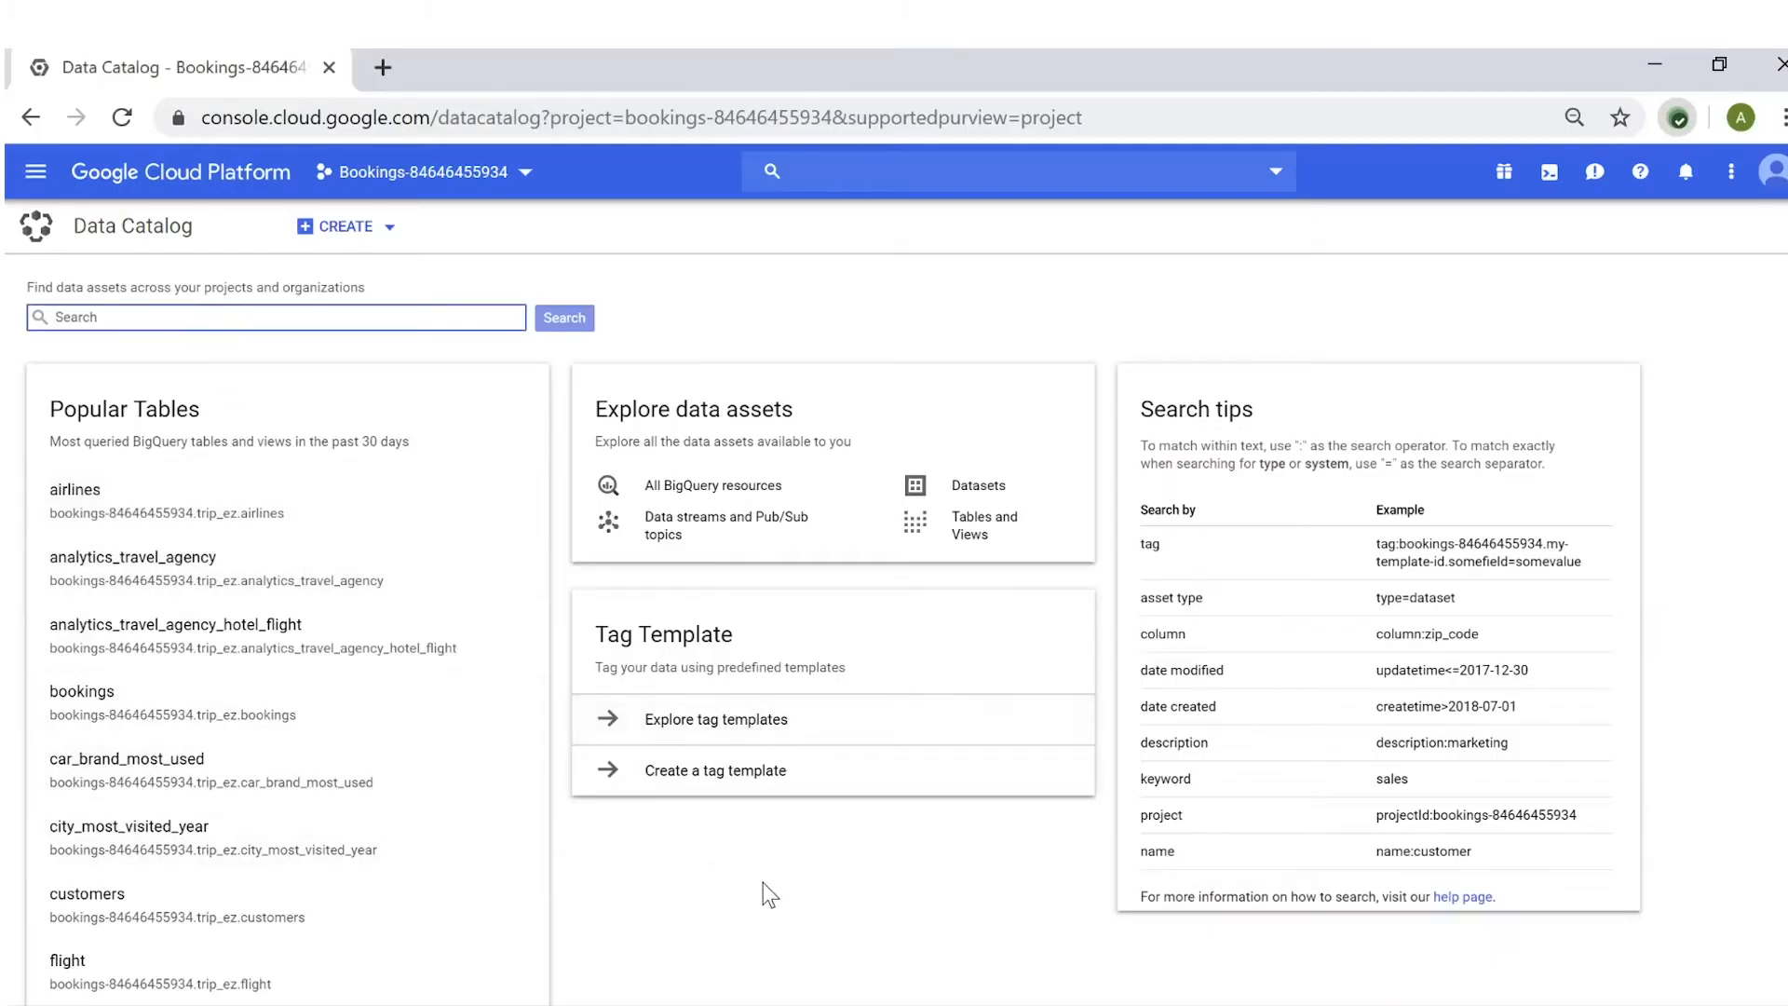
- Enter the faceted query type=table in the Data Catalog search field for the Bookings project
{"action": "type", "text": "bo"}
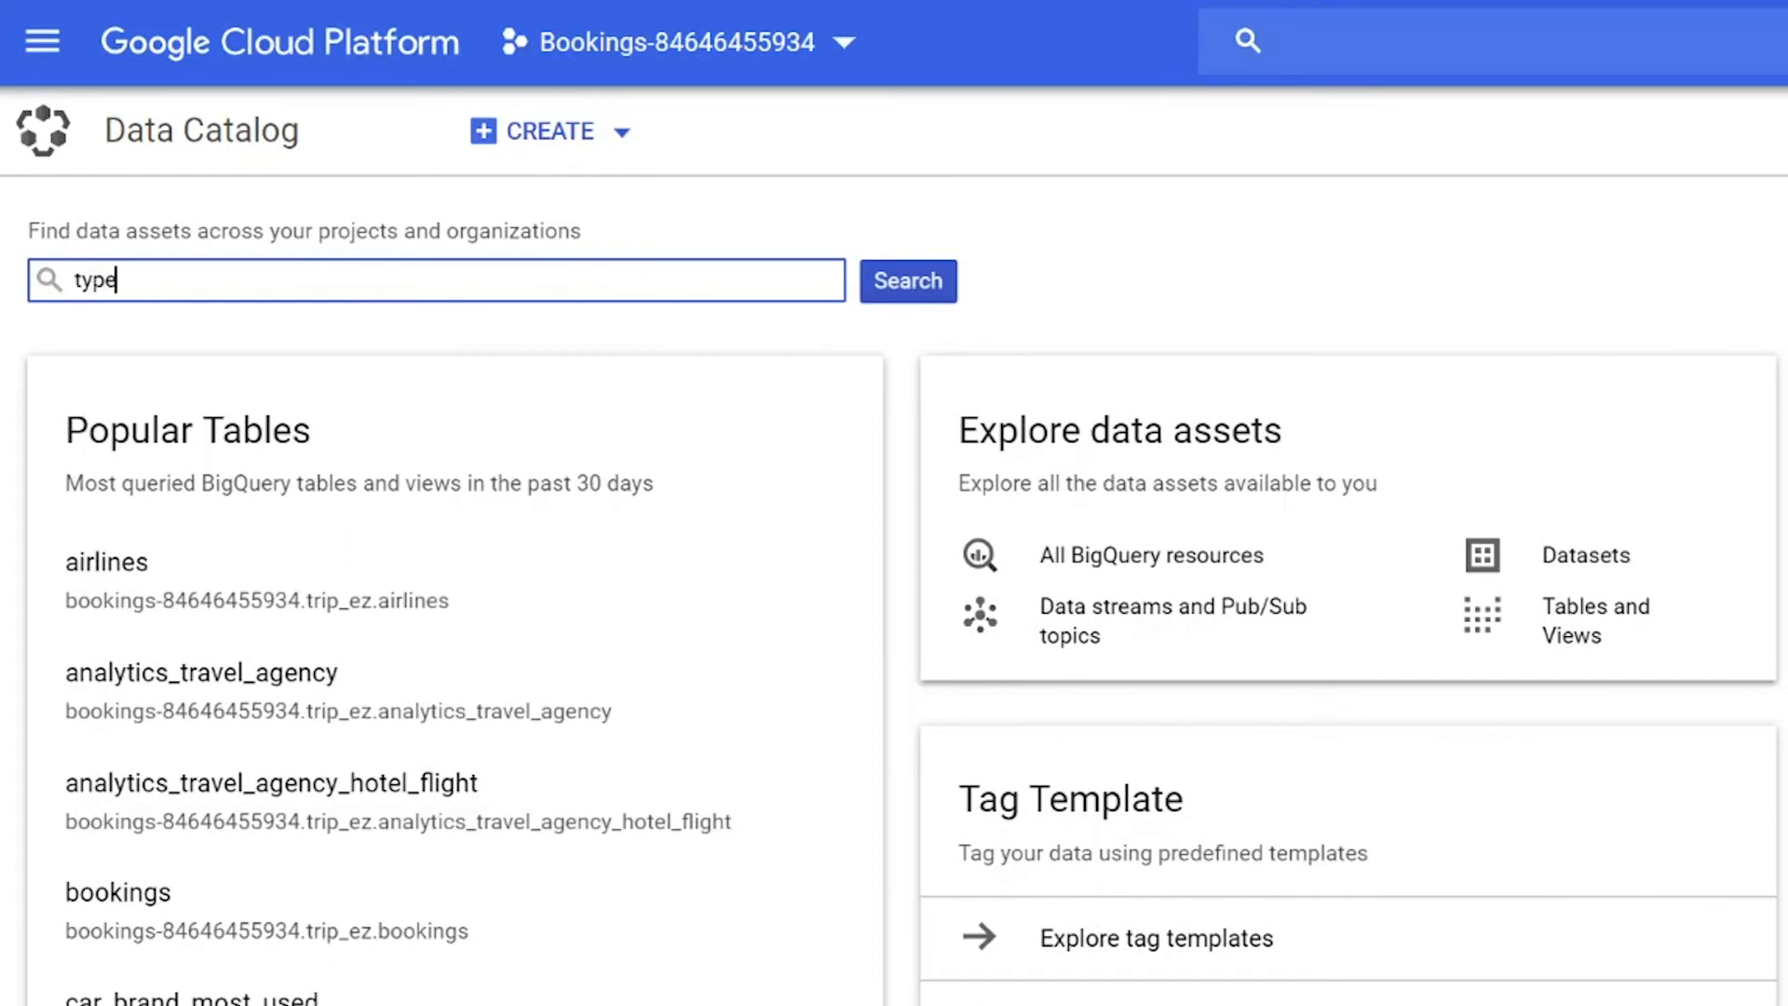
{"action": "type", "text": "=table"}
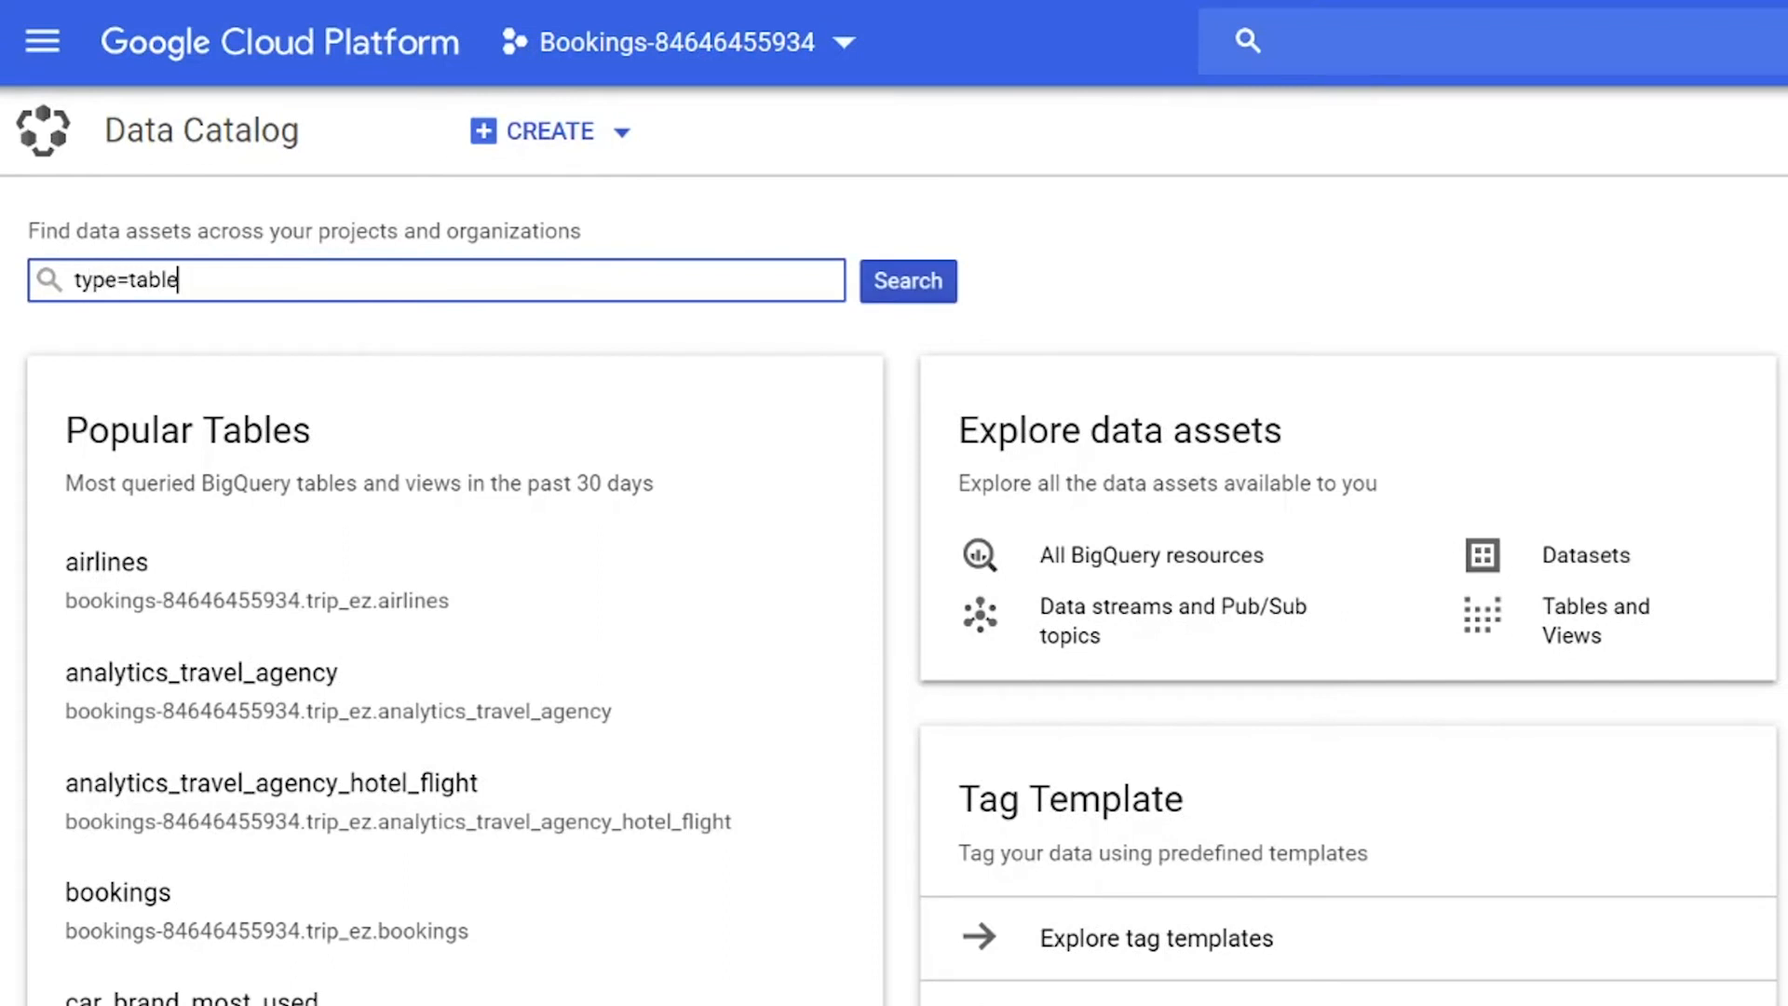
{"action": "left_click", "coordinate": [435, 281]}
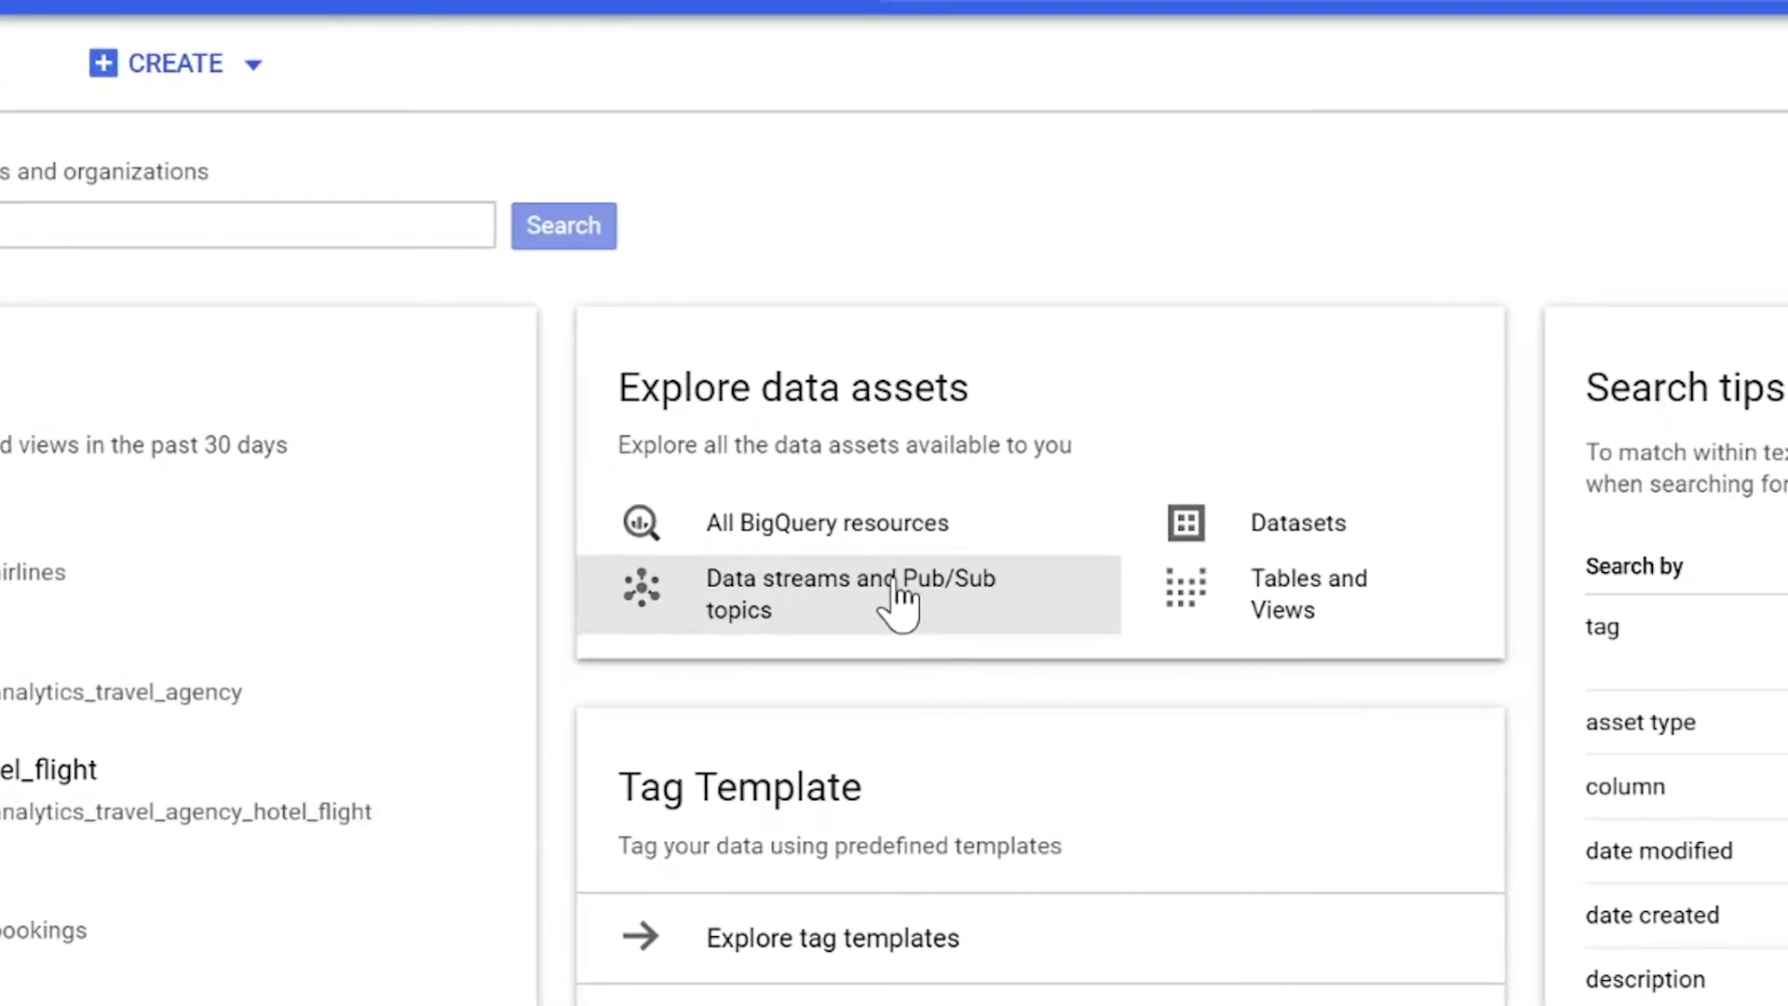
{"action": "mouse_move", "coordinate": [1311, 593]}
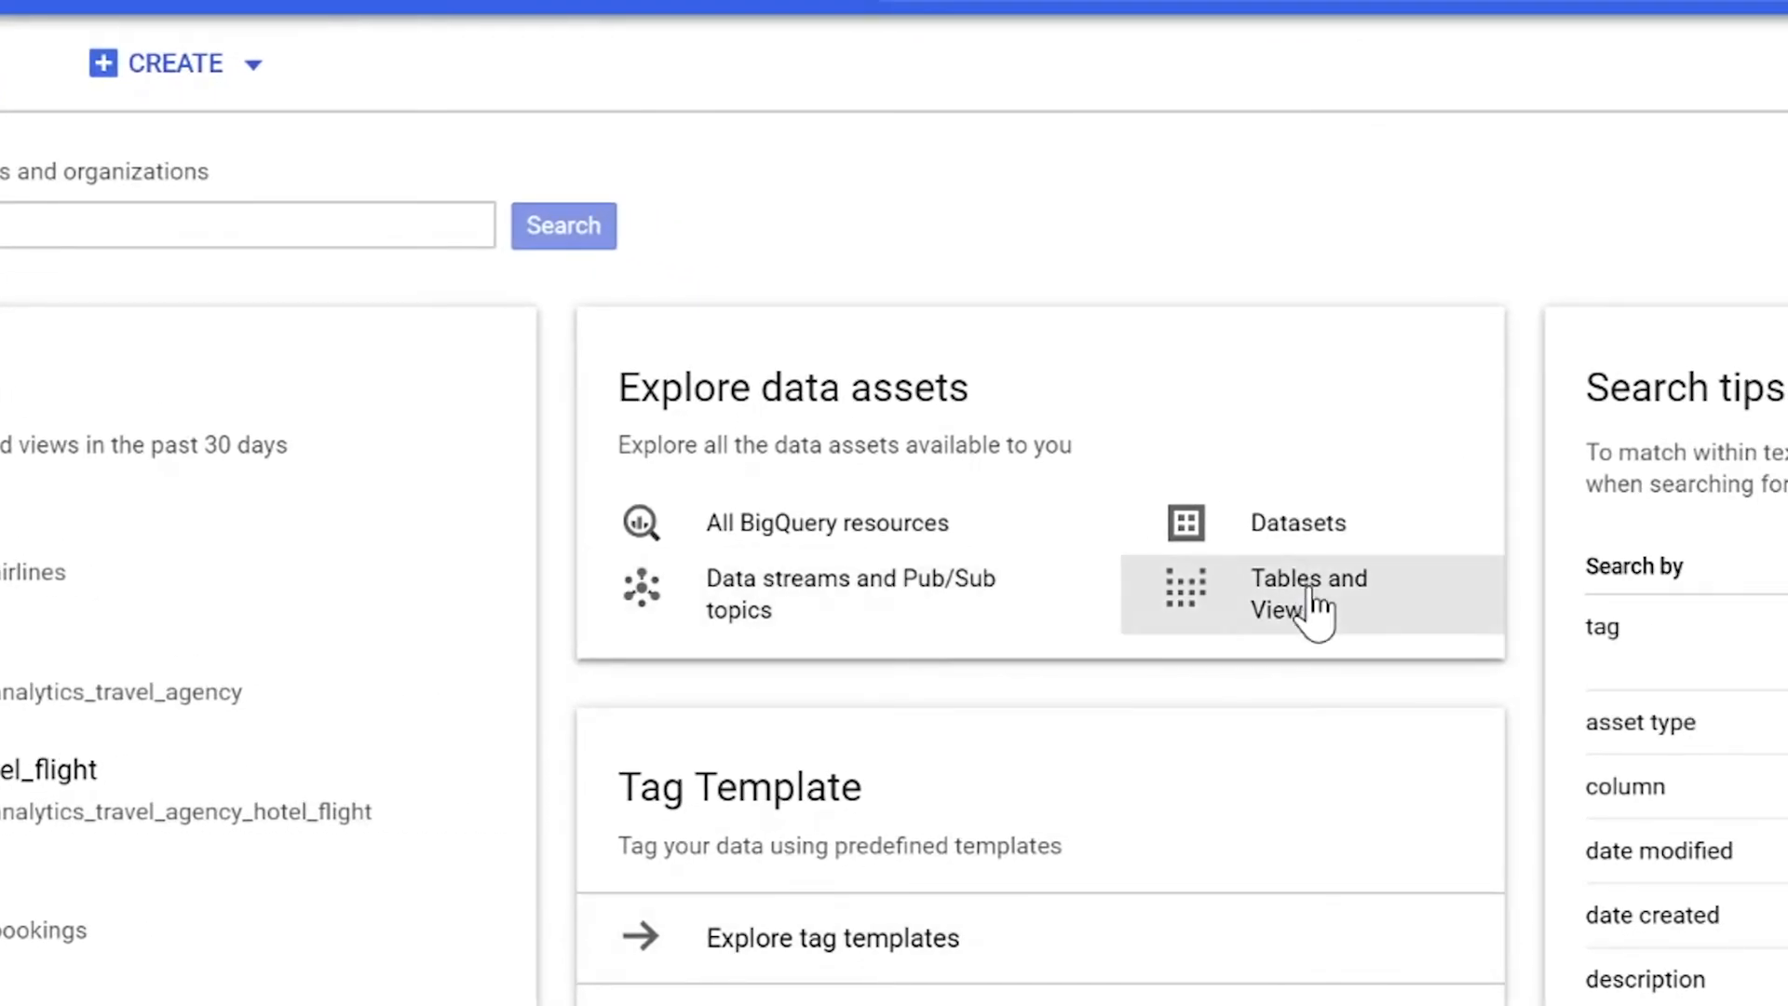
{"action": "scroll", "scroll_direction": "down", "scroll_amount": 3}
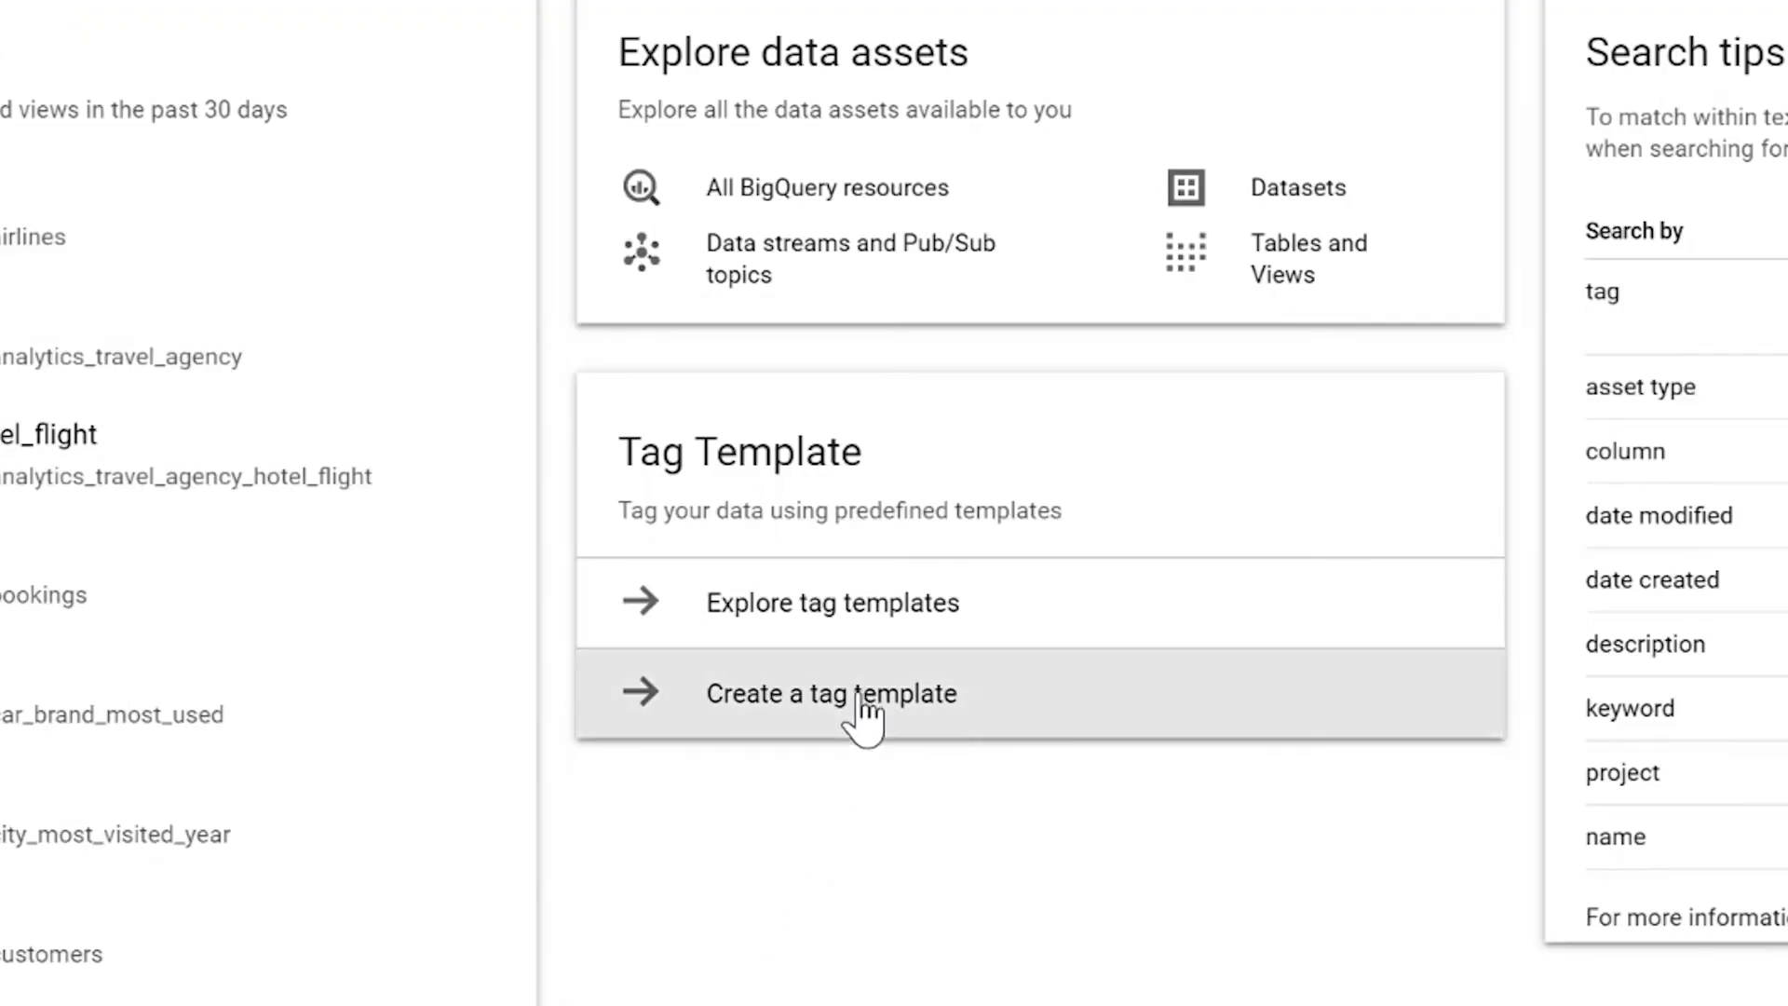